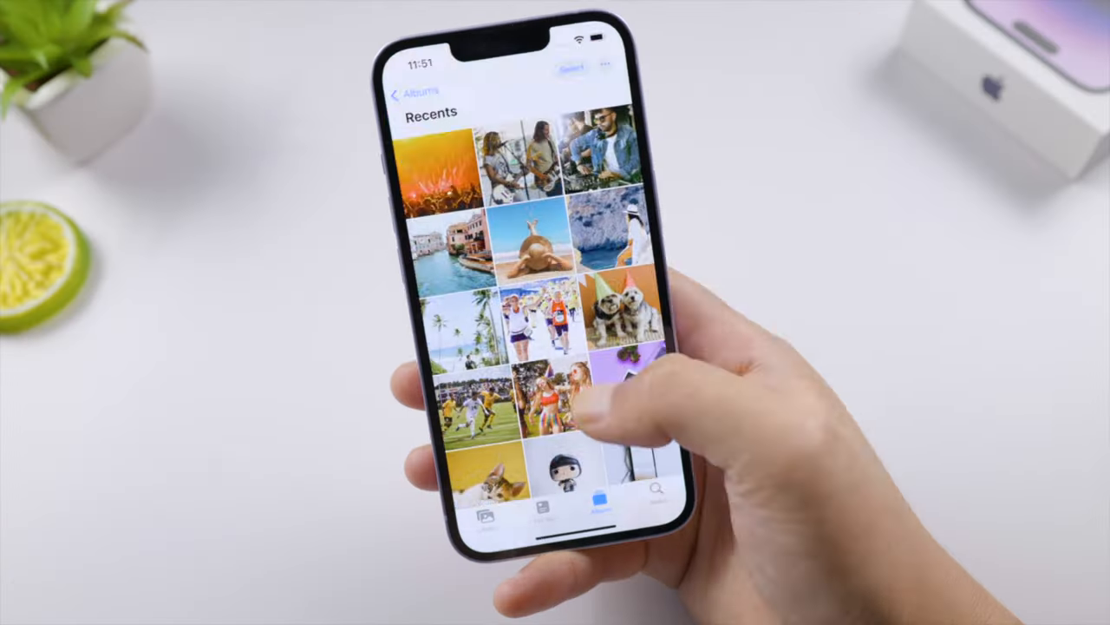
scroll("down", 3)
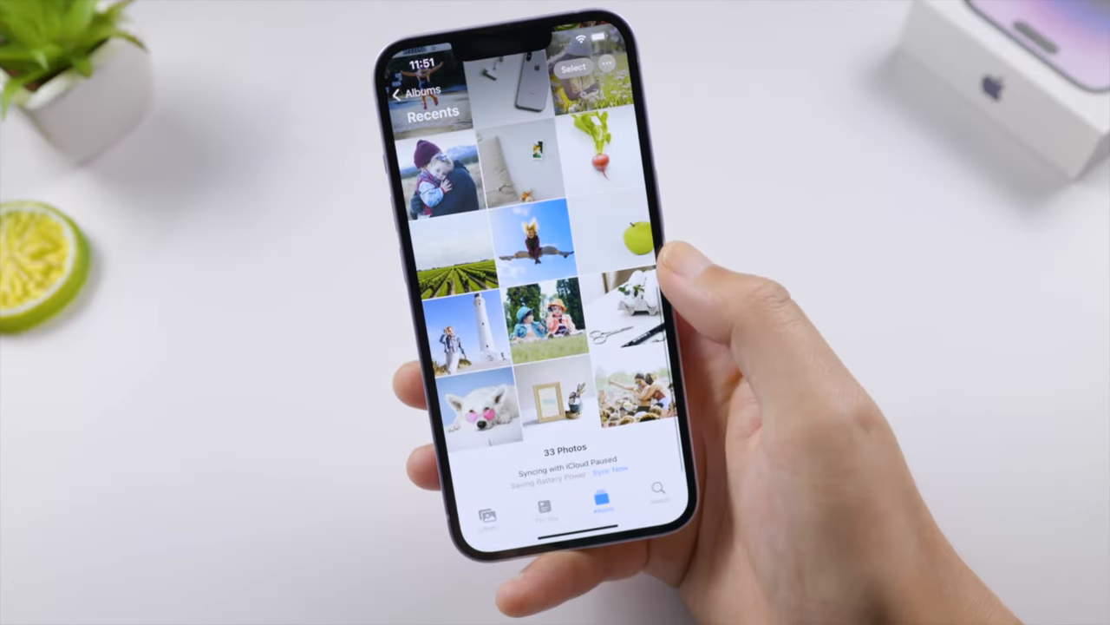